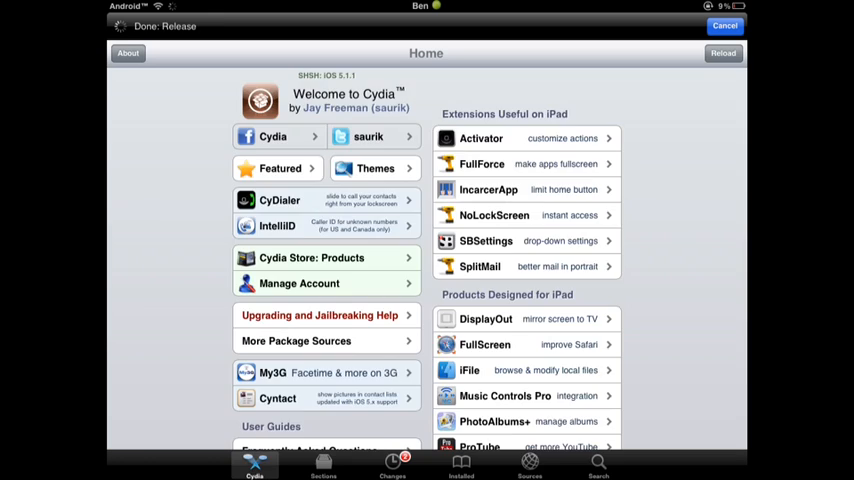
Step: Show Cydia's installed sources list in editing mode
{"action": "left_click", "coordinate": [528, 464]}
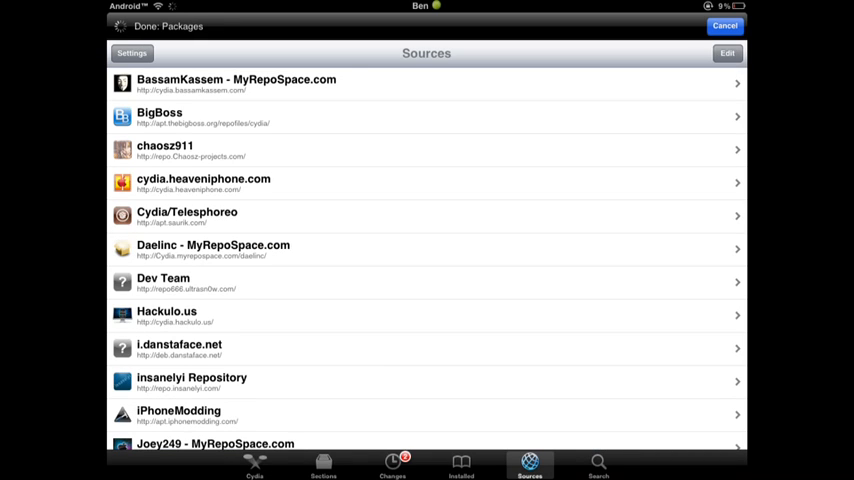
{"action": "left_click", "coordinate": [728, 52]}
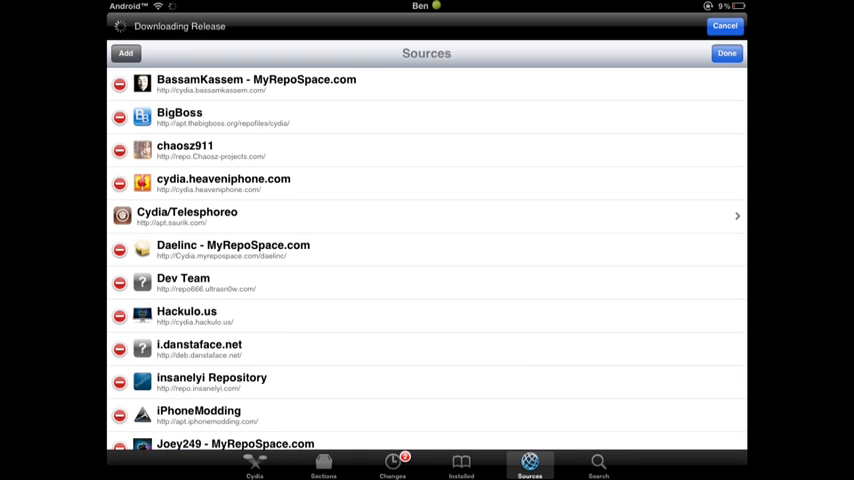
{"action": "left_click", "coordinate": [124, 52]}
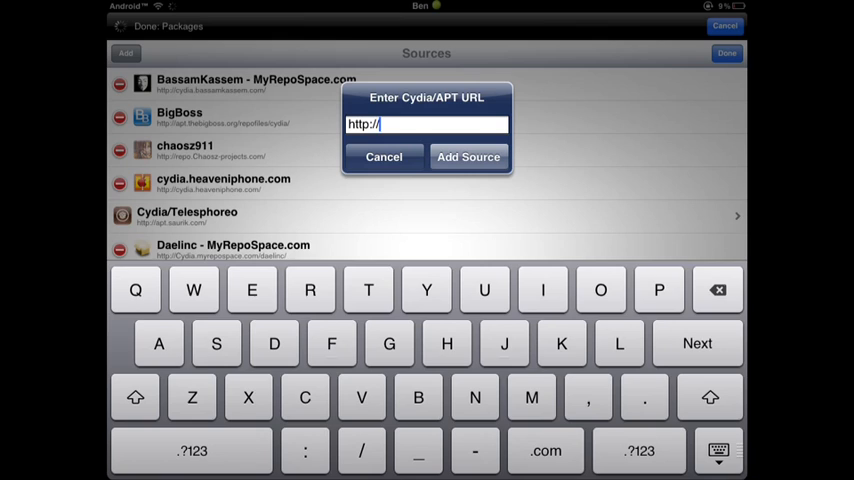
{"action": "type", "text": "apt."}
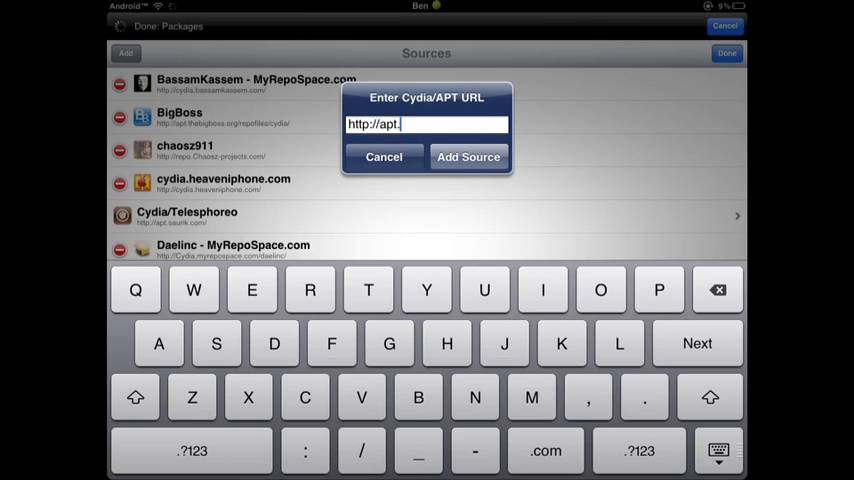
{"action": "type", "text": "xs"}
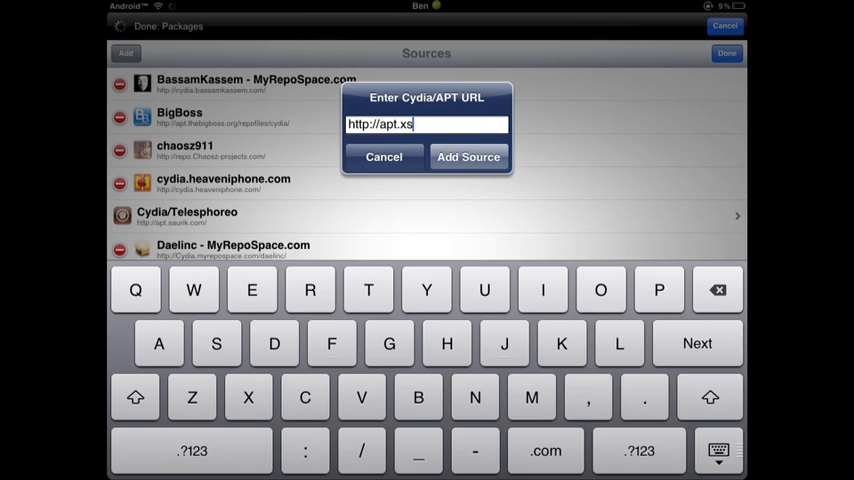
{"action": "left_click", "coordinate": [542, 288]}
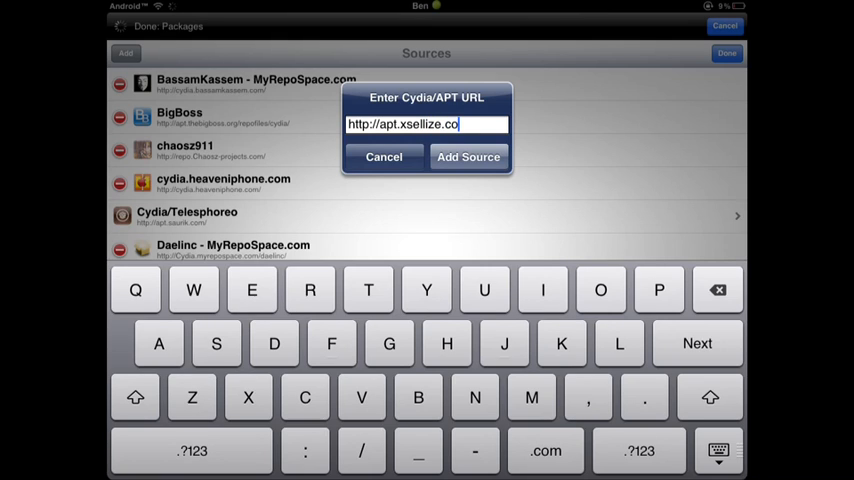
{"action": "type", "text": "m"}
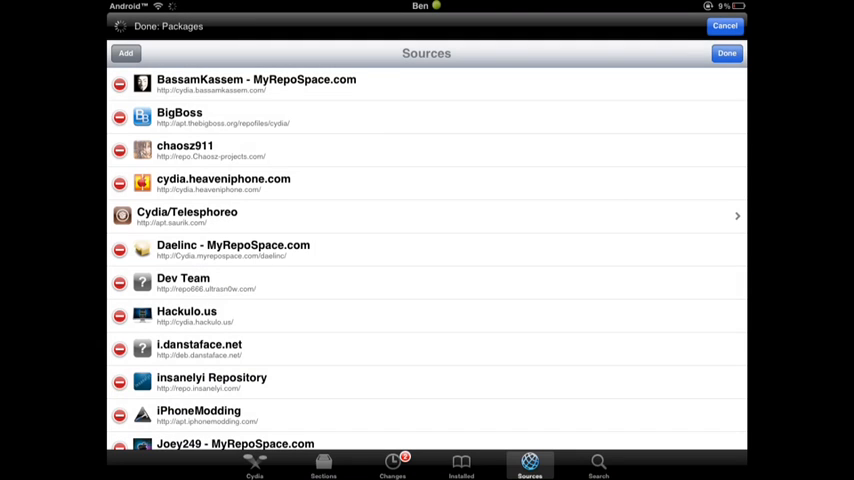
{"action": "left_click", "coordinate": [726, 52]}
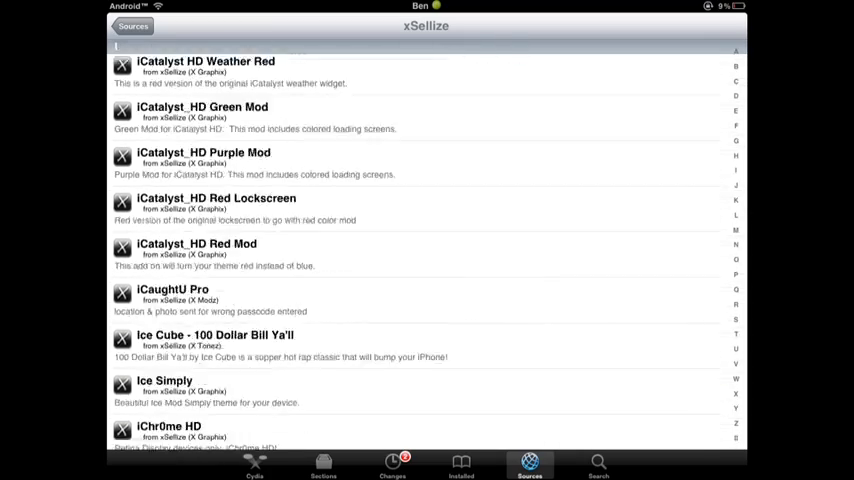
{"action": "scroll", "scroll_direction": "down", "scroll_amount": 3}
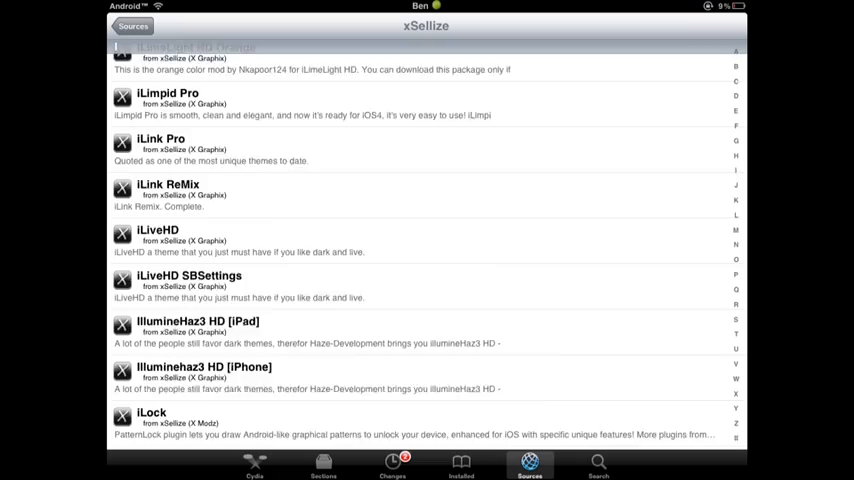
{"action": "scroll", "scroll_direction": "down", "scroll_amount": 3}
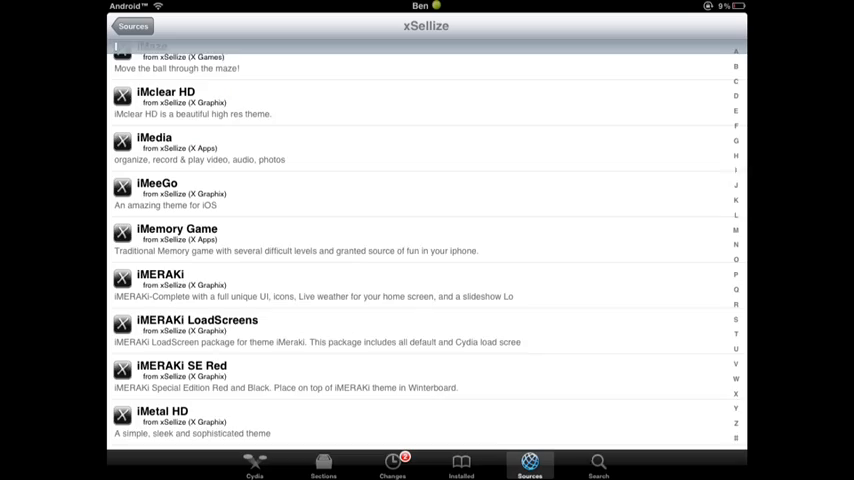
{"action": "scroll", "scroll_direction": "down", "scroll_amount": 3}
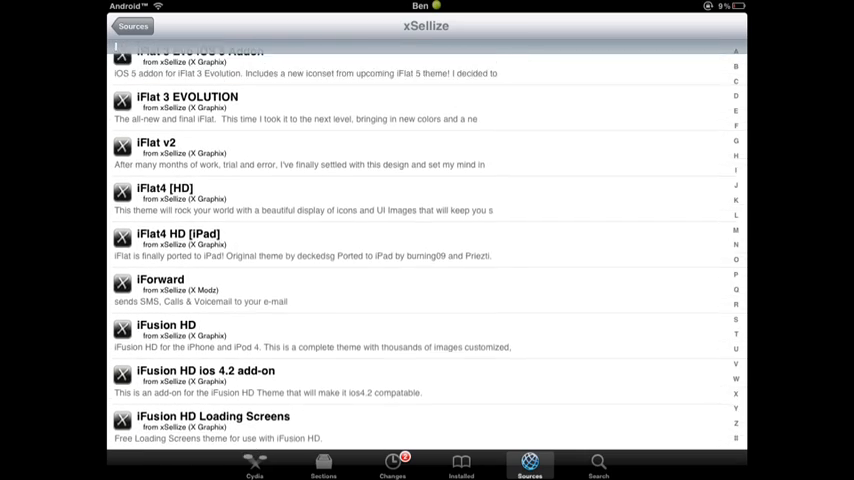
{"action": "scroll", "scroll_direction": "up", "scroll_amount": 3}
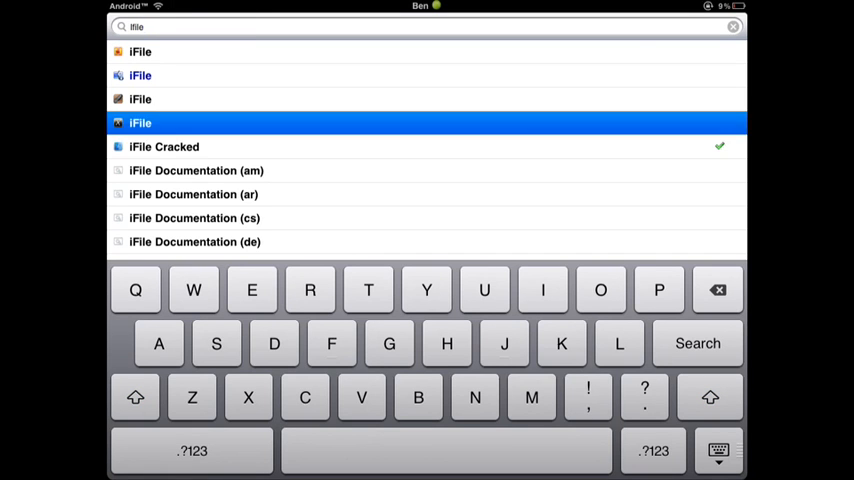
Step: Install iFile 1.7.1-1 from its package details in Cydia
{"action": "left_click", "coordinate": [140, 122]}
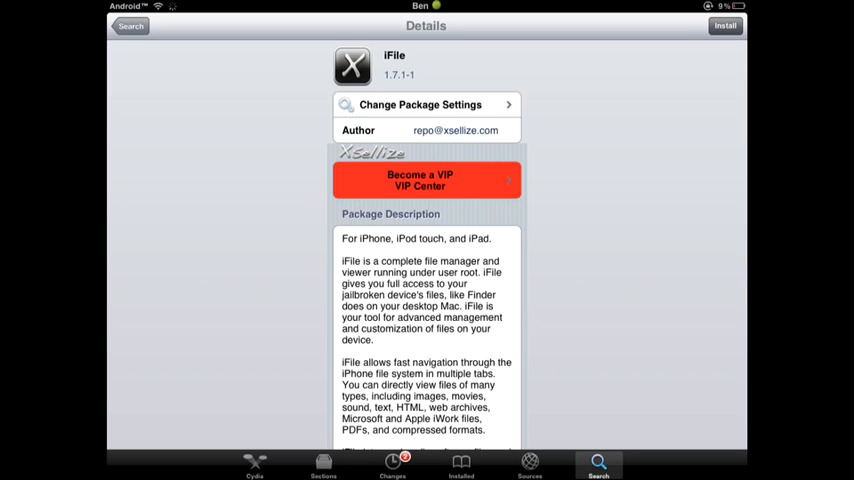
{"action": "left_click", "coordinate": [724, 24]}
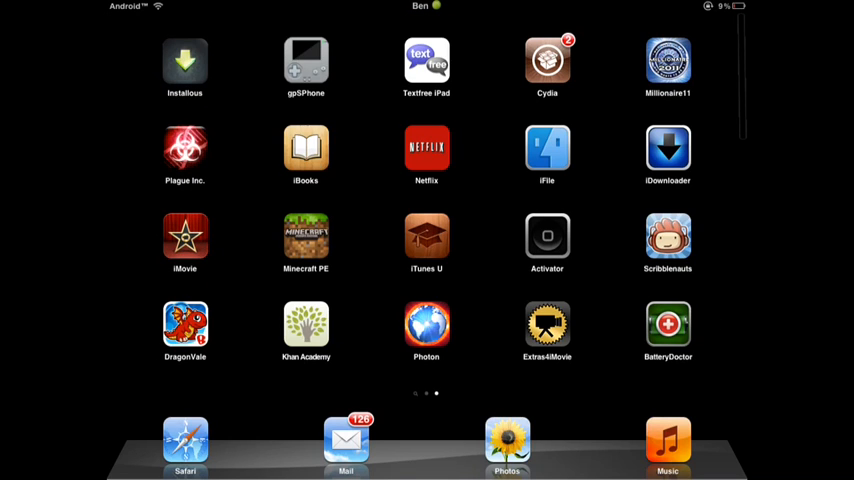
Step: Launch iFile from the home screen to show its Documents file browser
{"action": "left_click", "coordinate": [548, 150]}
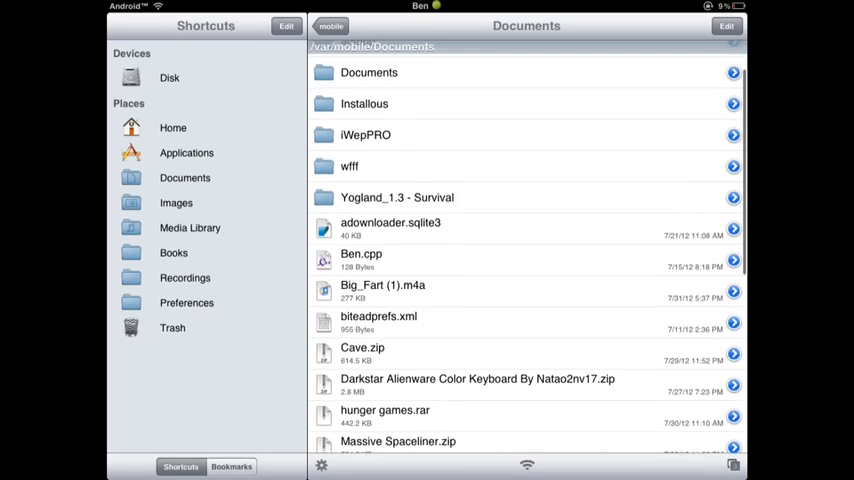
{"action": "scroll", "scroll_direction": "down", "scroll_amount": 3}
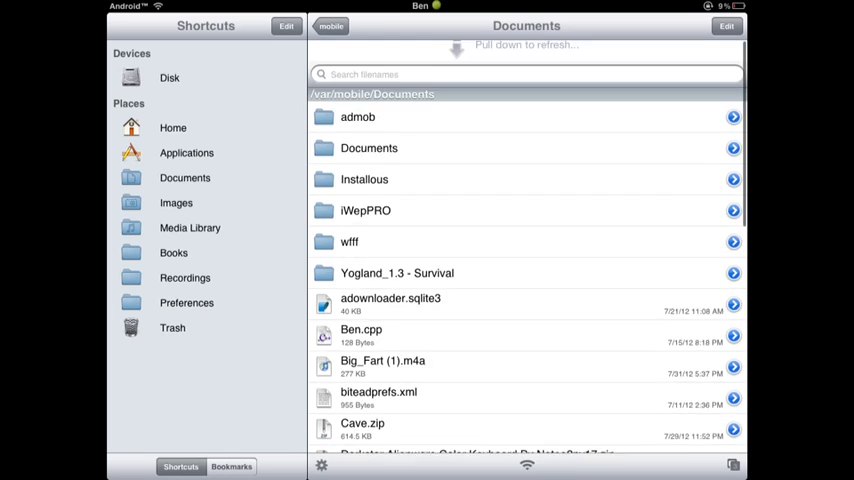